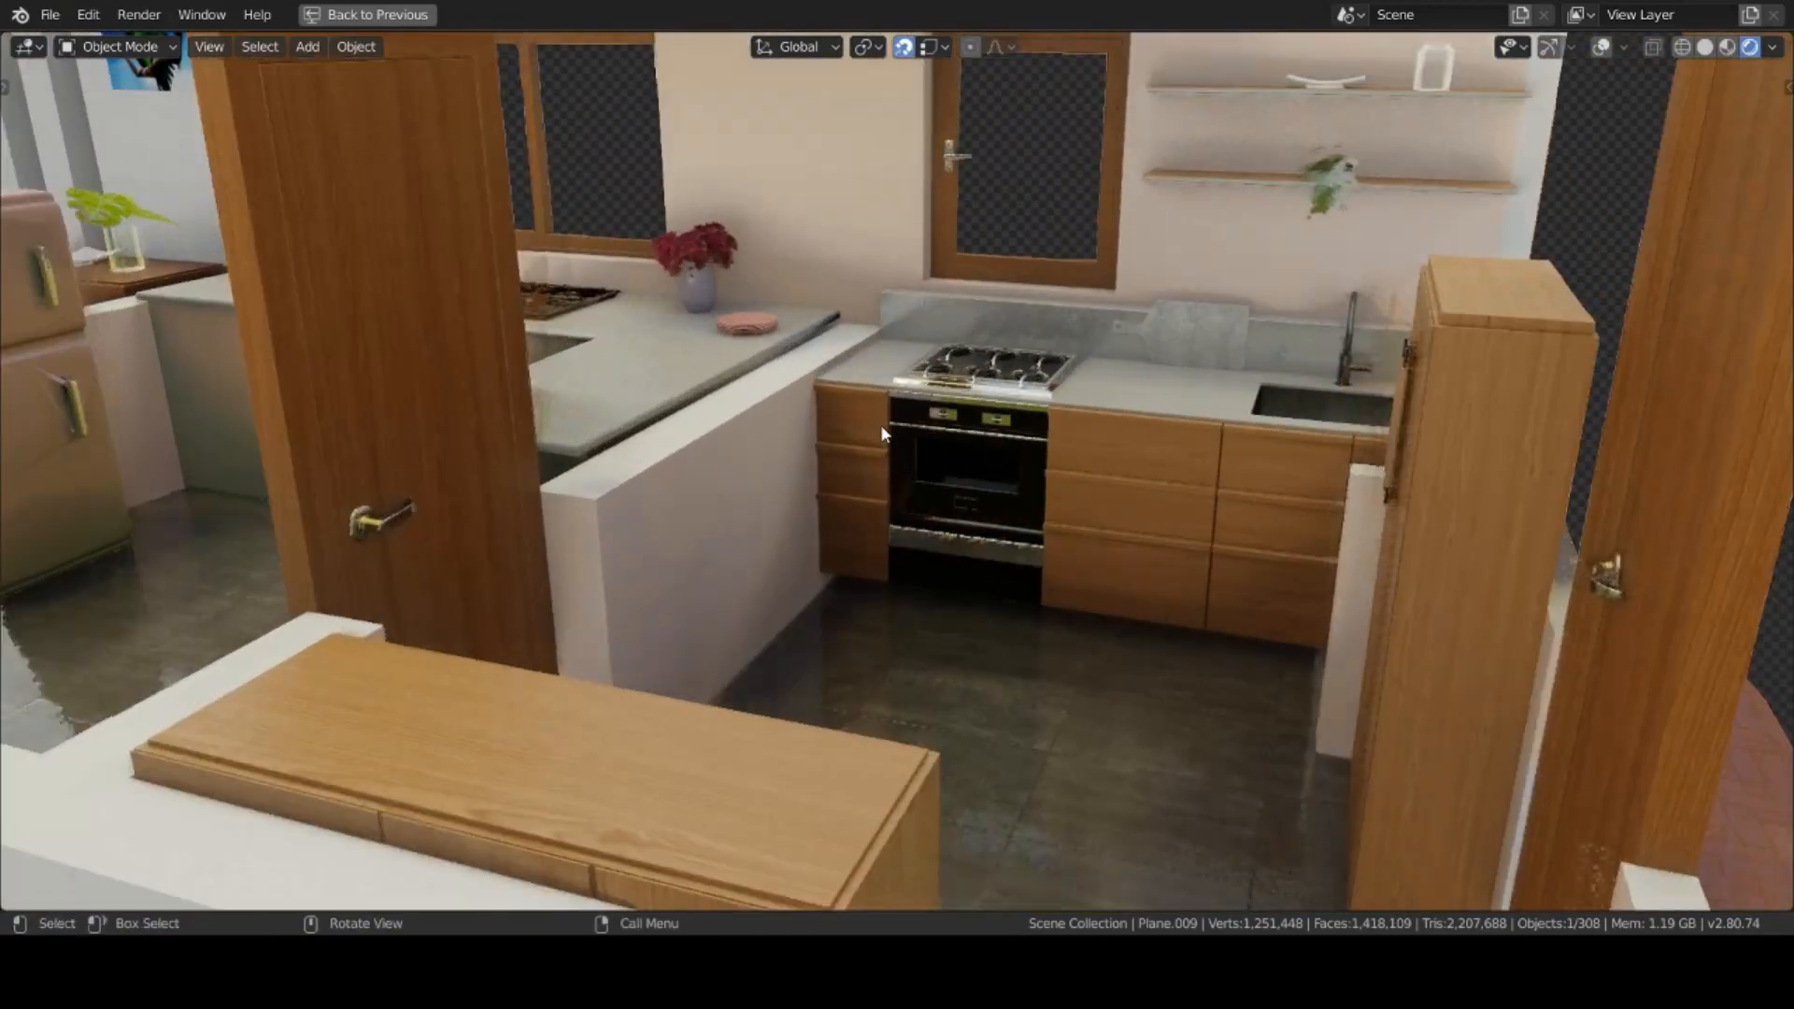
# - Orbit from the kitchen down into the bedroom, around the bed and staircase
pyautogui.moveTo(881, 435); pyautogui.dragTo(712, 603)
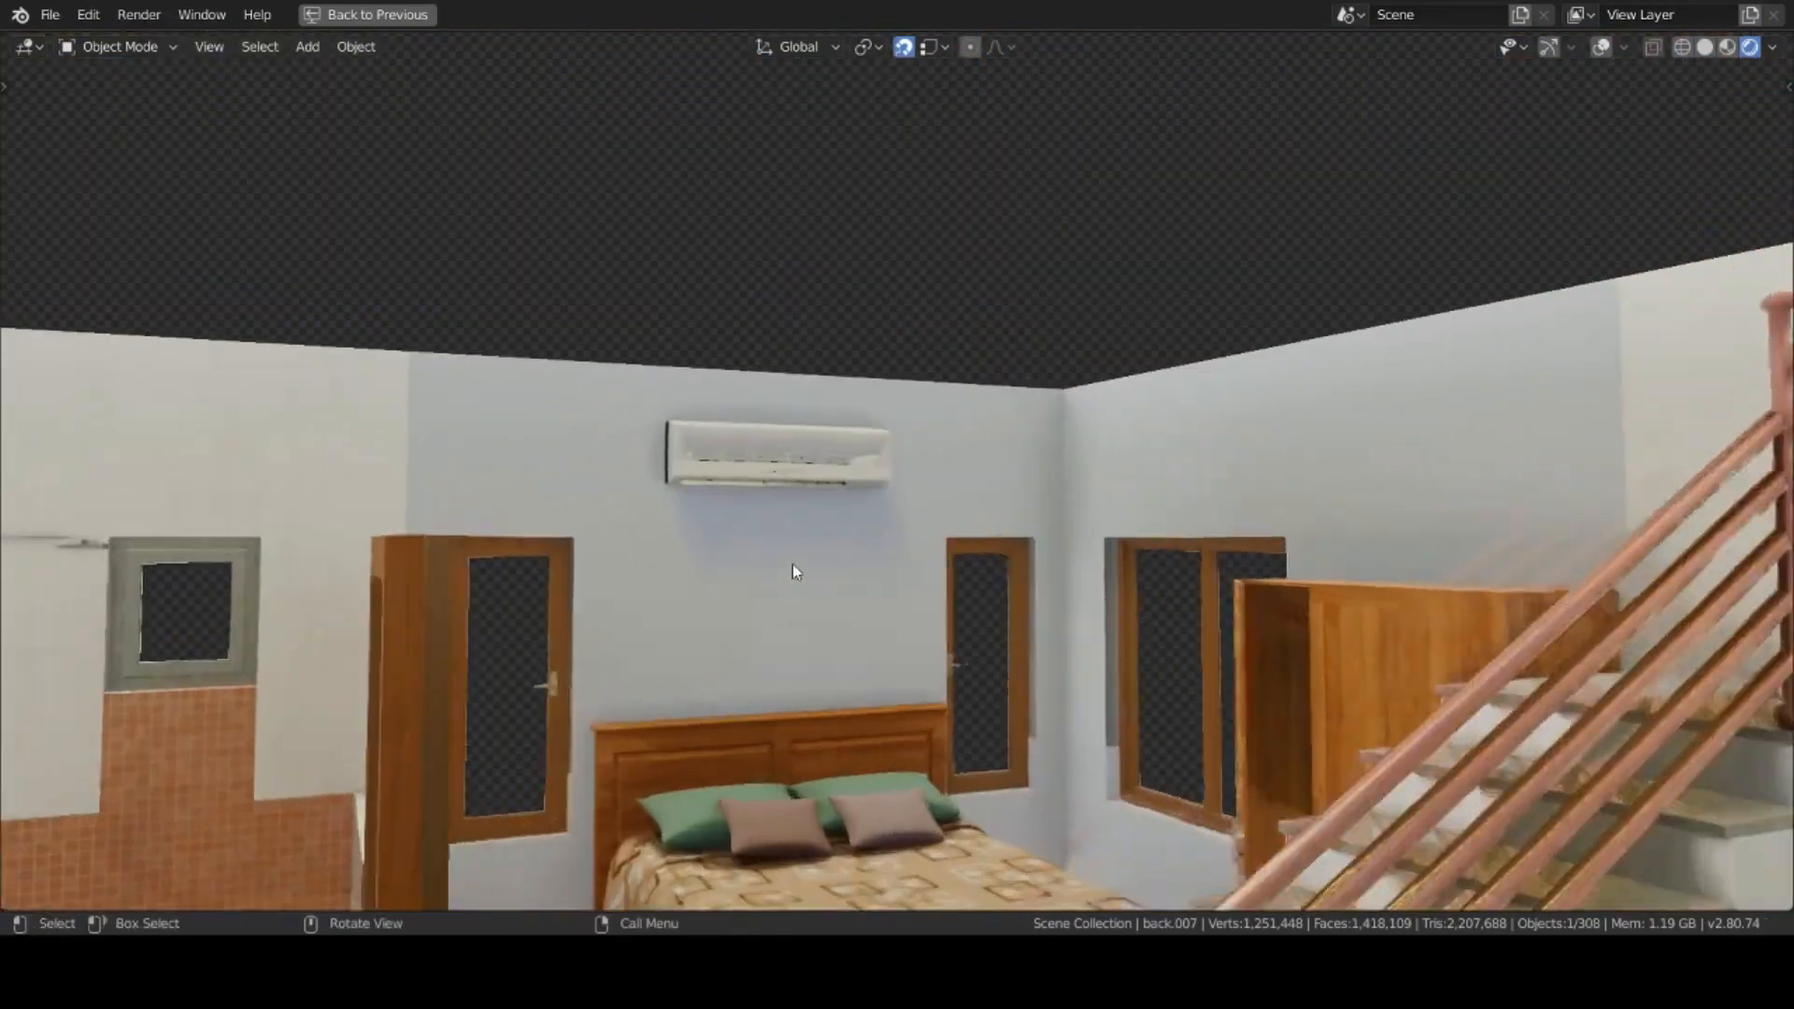
pyautogui.moveTo(796, 572); pyautogui.dragTo(784, 570)
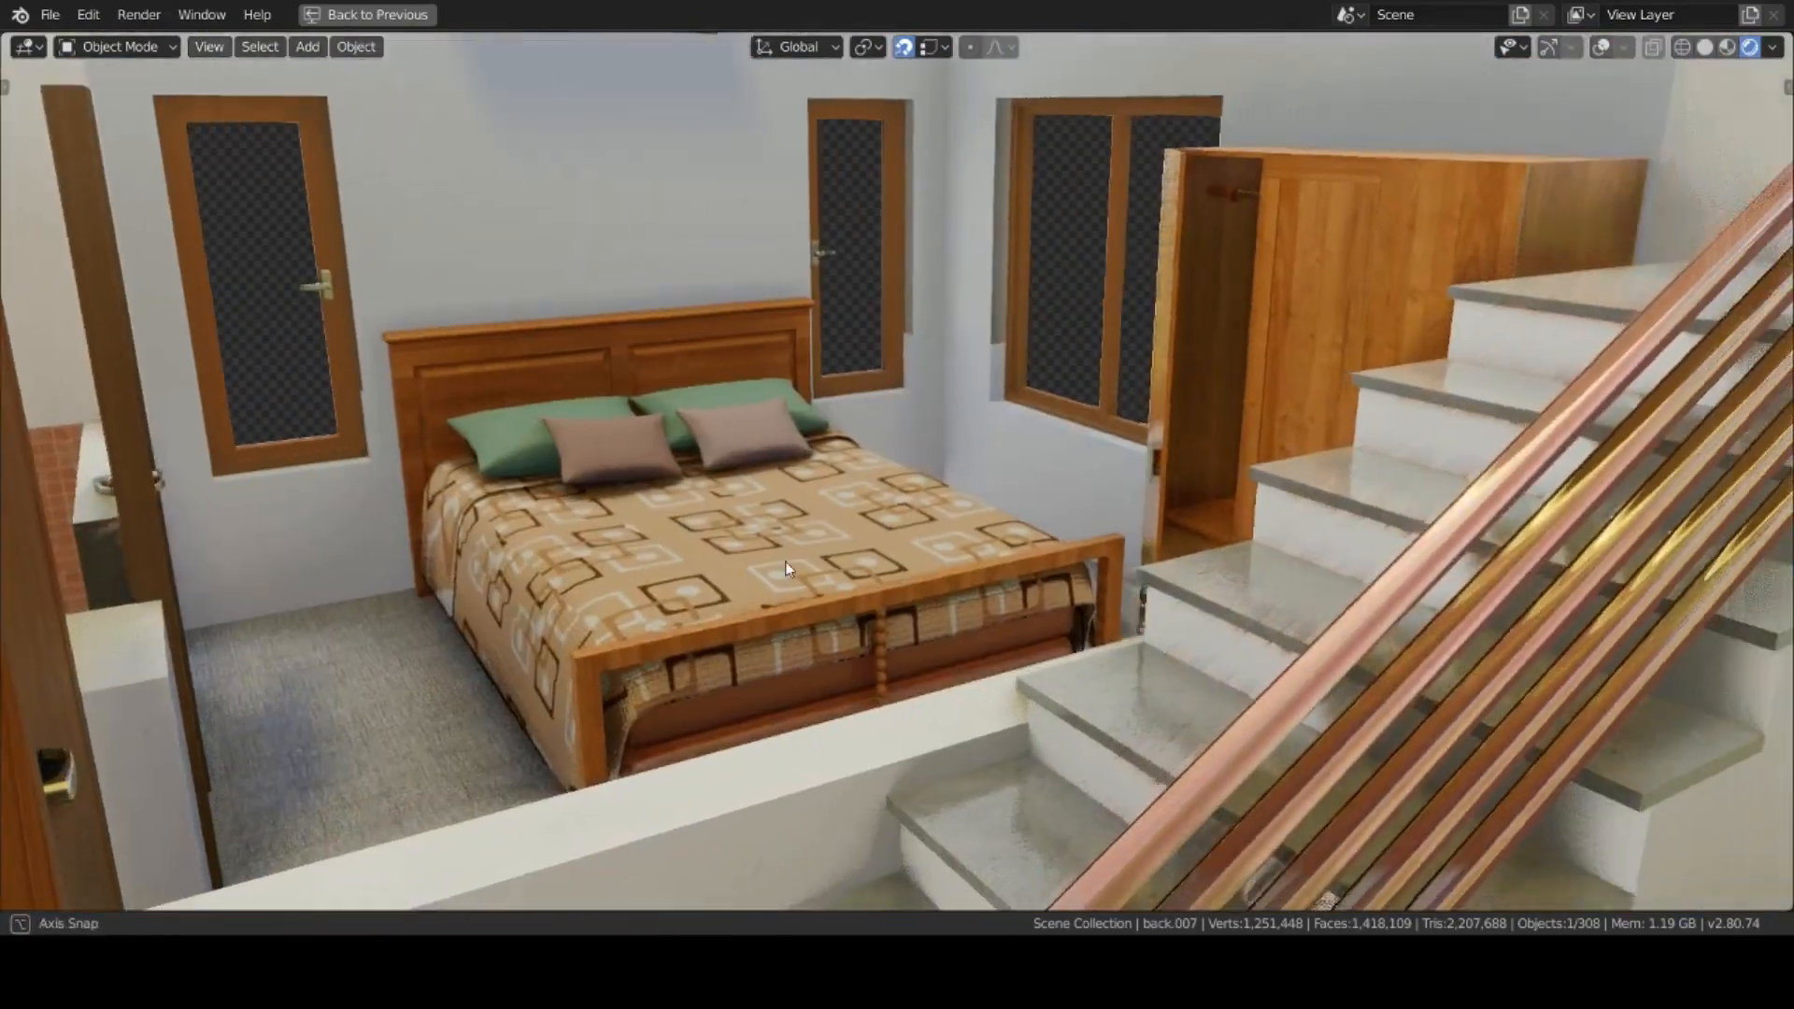
pyautogui.moveTo(784, 569); pyautogui.dragTo(585, 562)
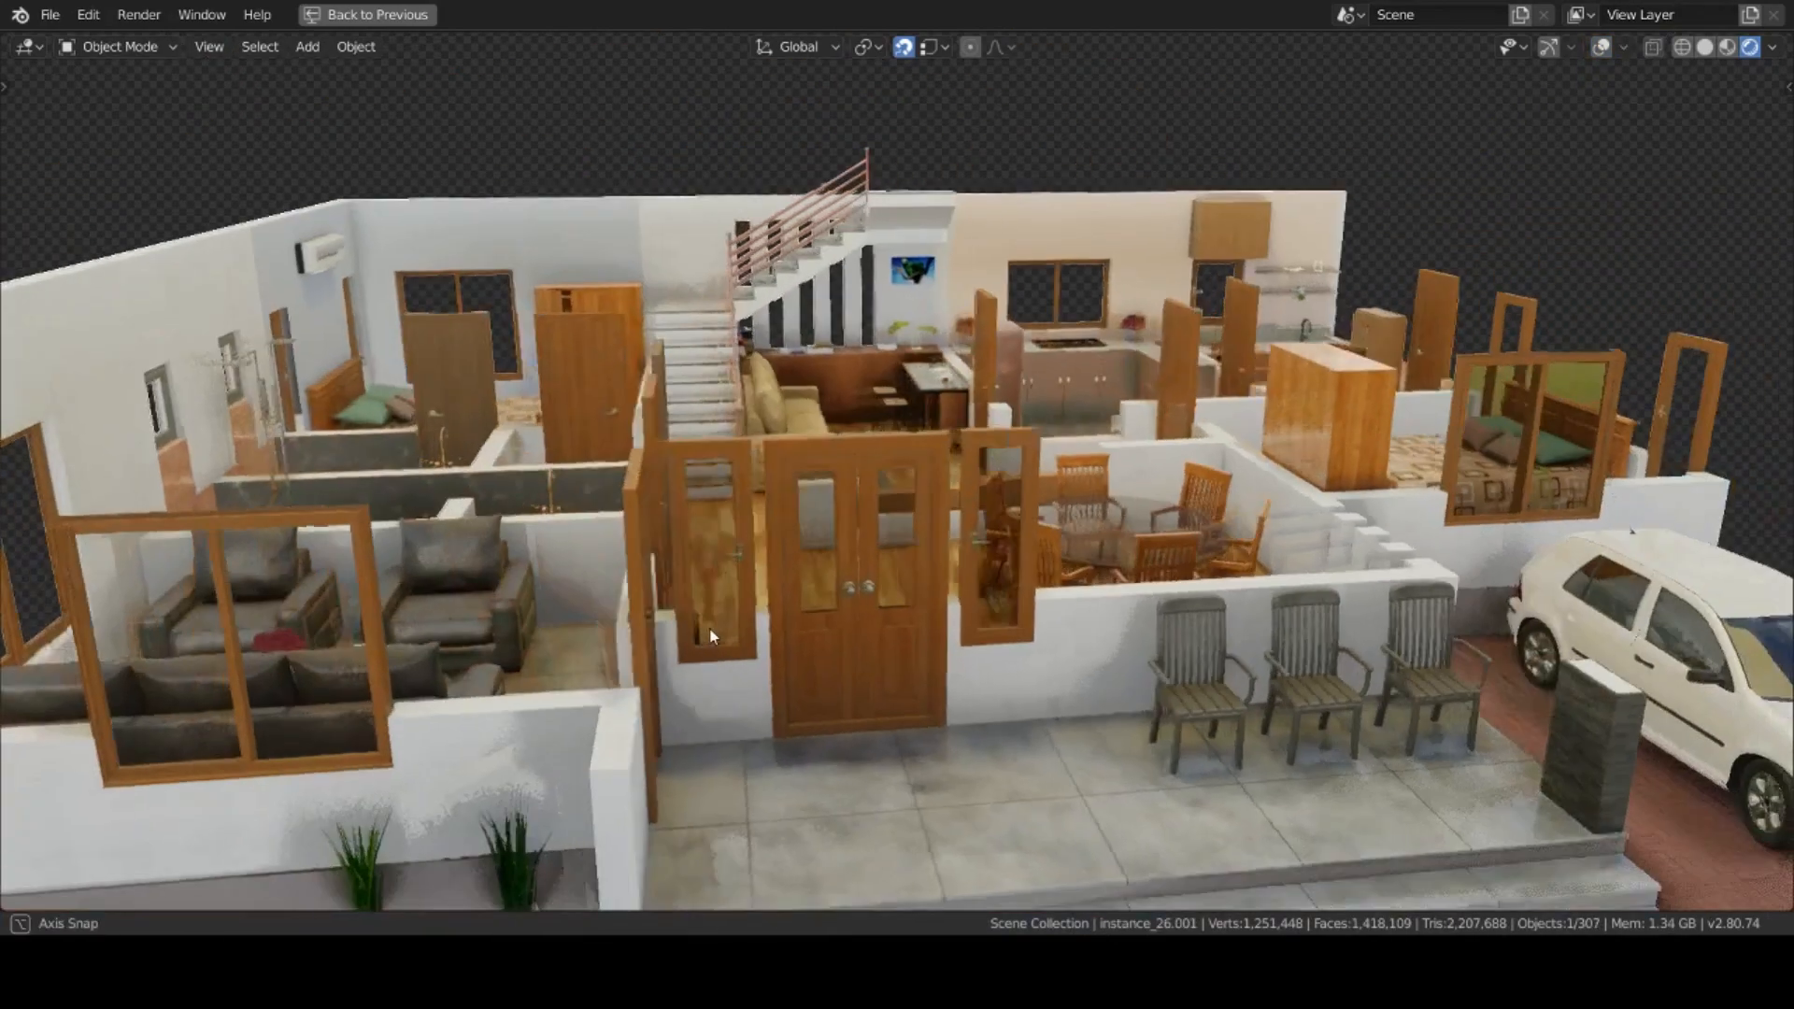
# - Orbit past the entrance doors into the lounge, around the leather sofas and coffee table
pyautogui.moveTo(709, 637); pyautogui.dragTo(659, 642)
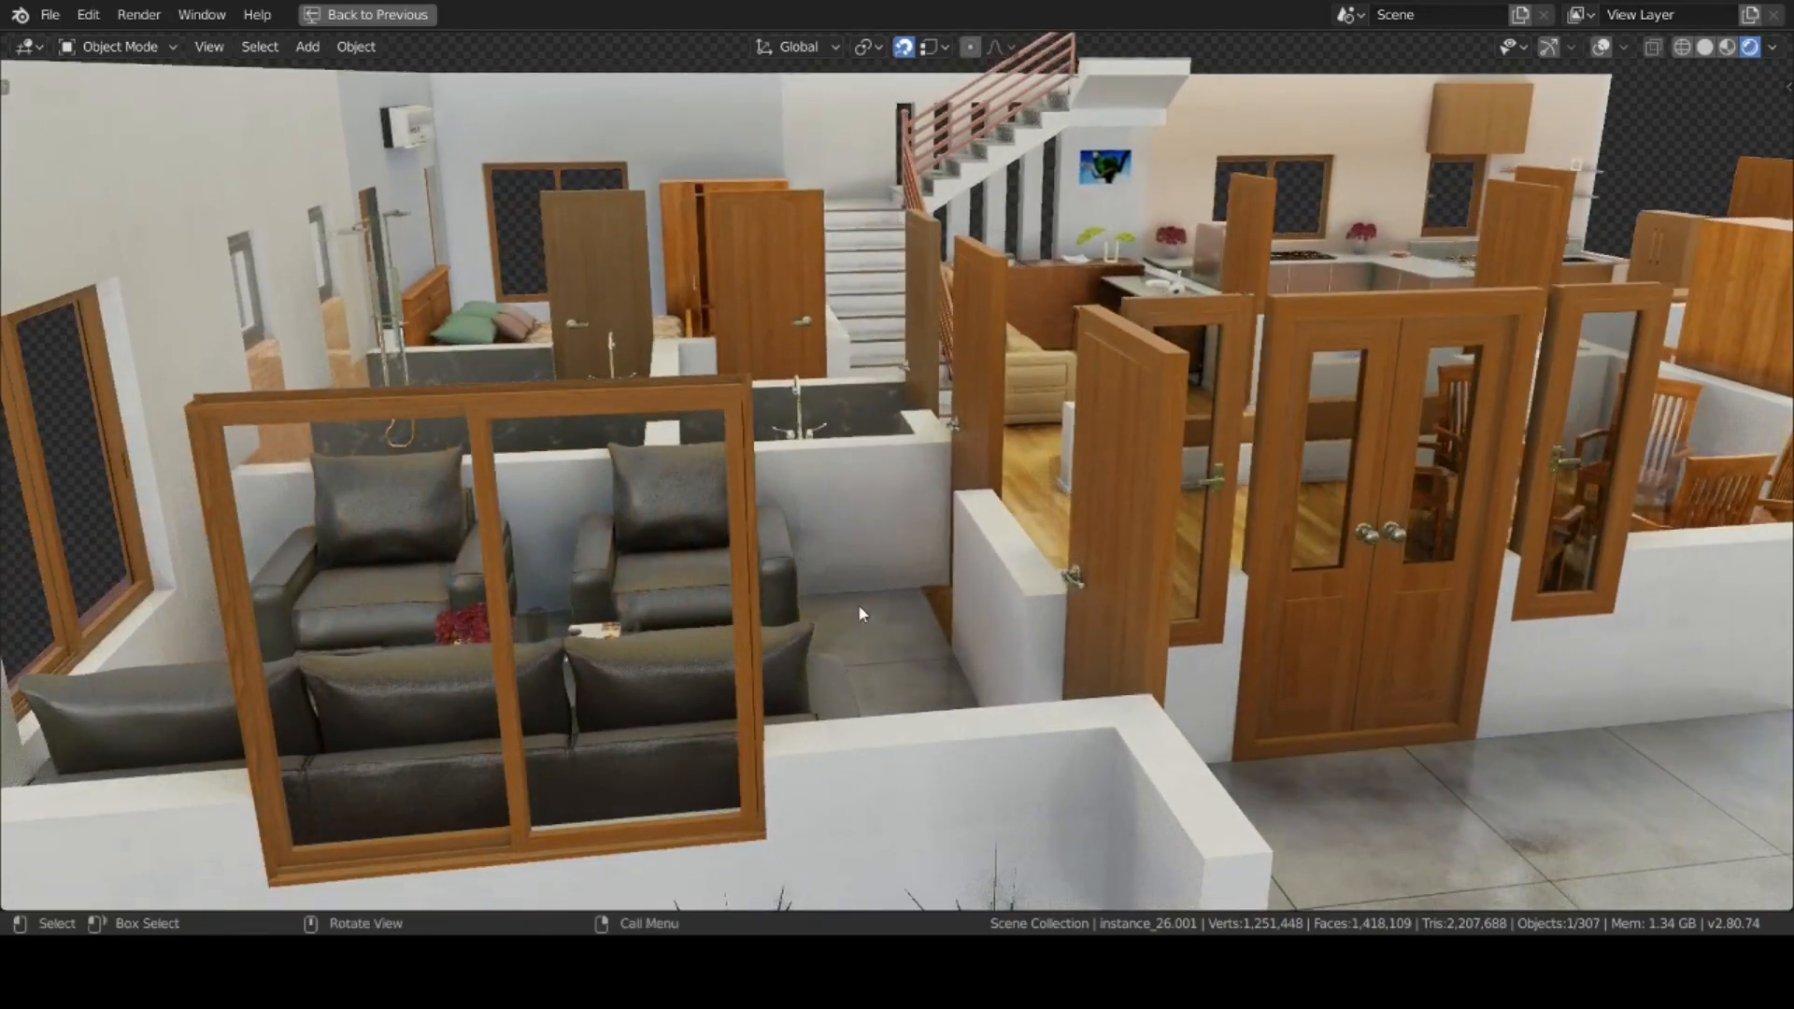
pyautogui.moveTo(862, 613); pyautogui.dragTo(1031, 601)
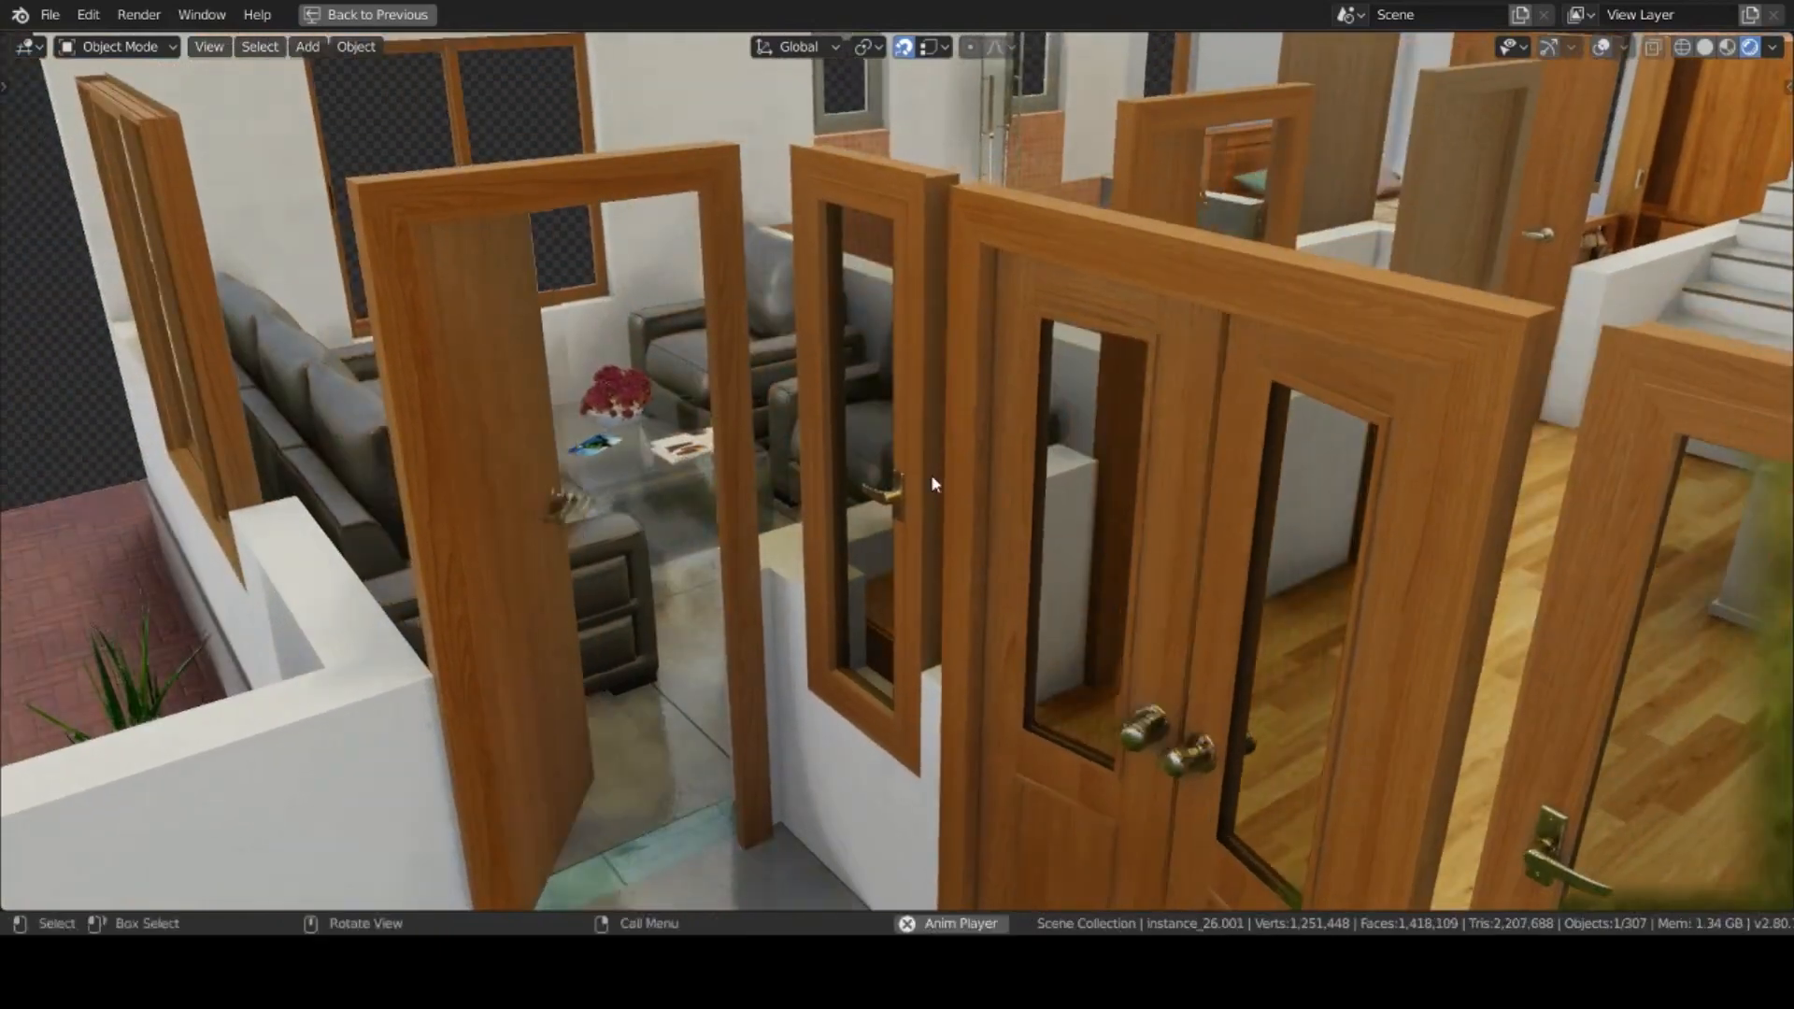
pyautogui.moveTo(933, 483); pyautogui.dragTo(979, 424)
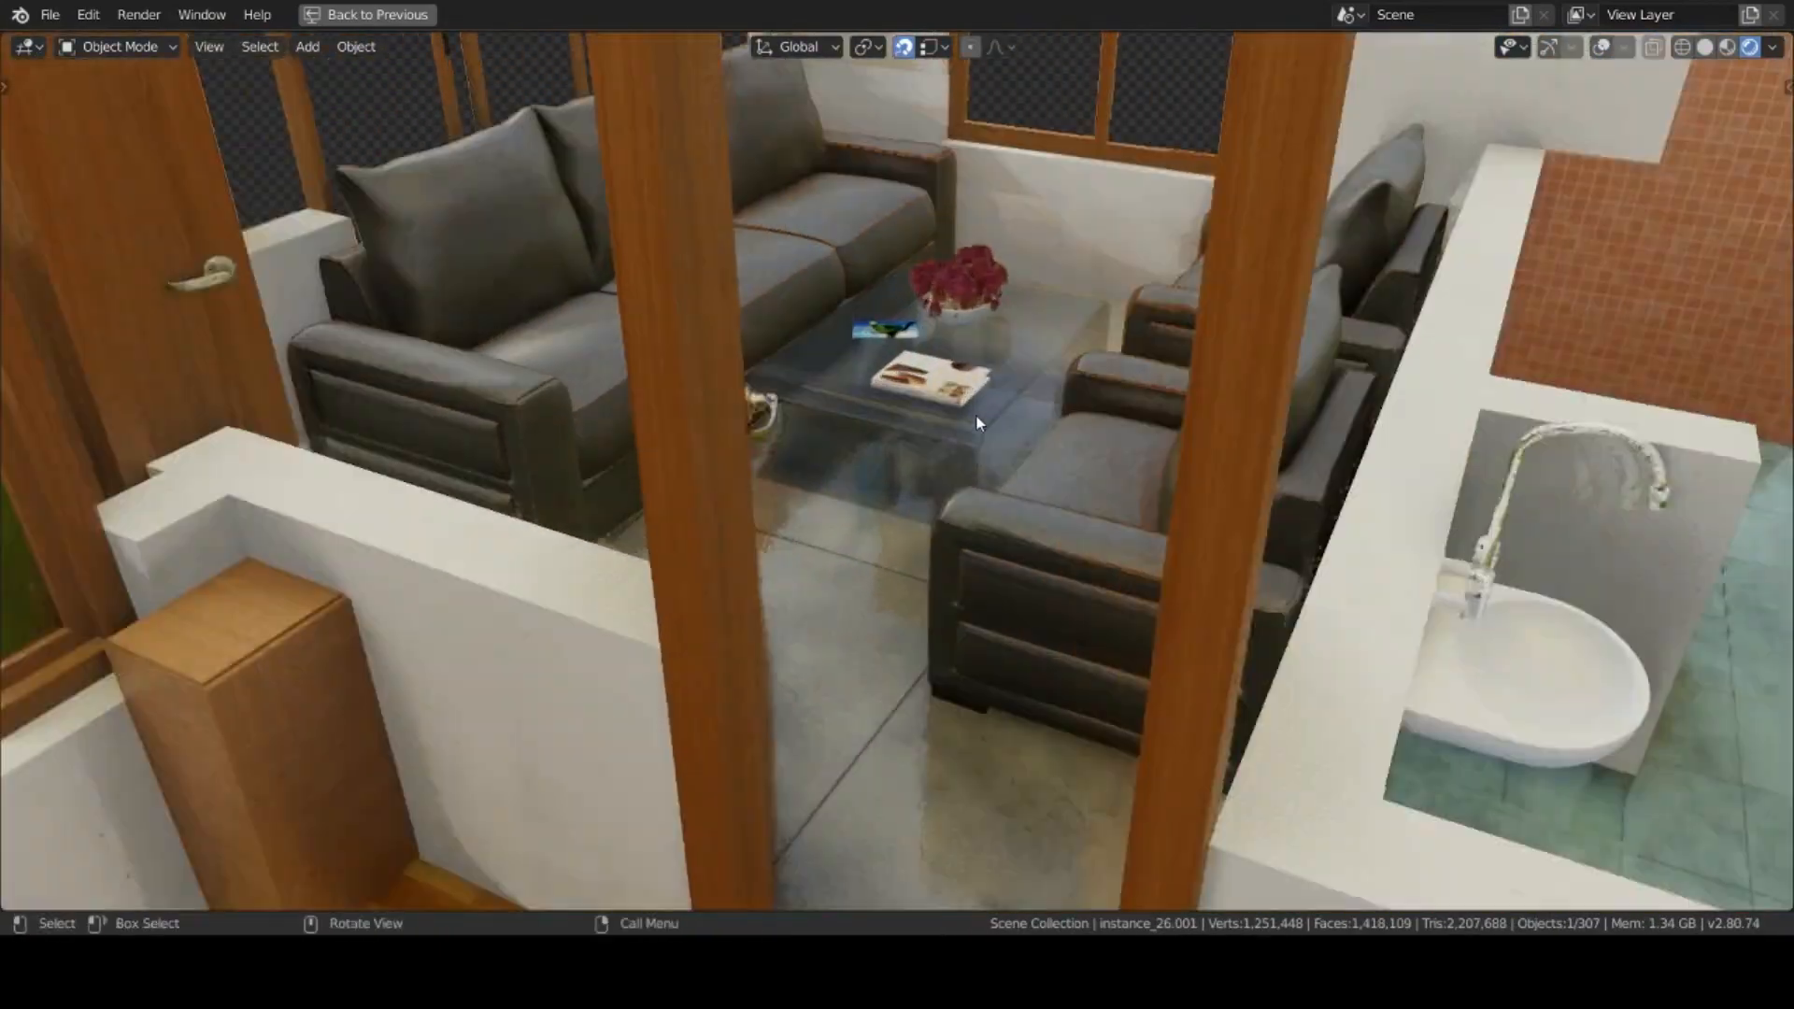
pyautogui.moveTo(978, 423); pyautogui.dragTo(1070, 577)
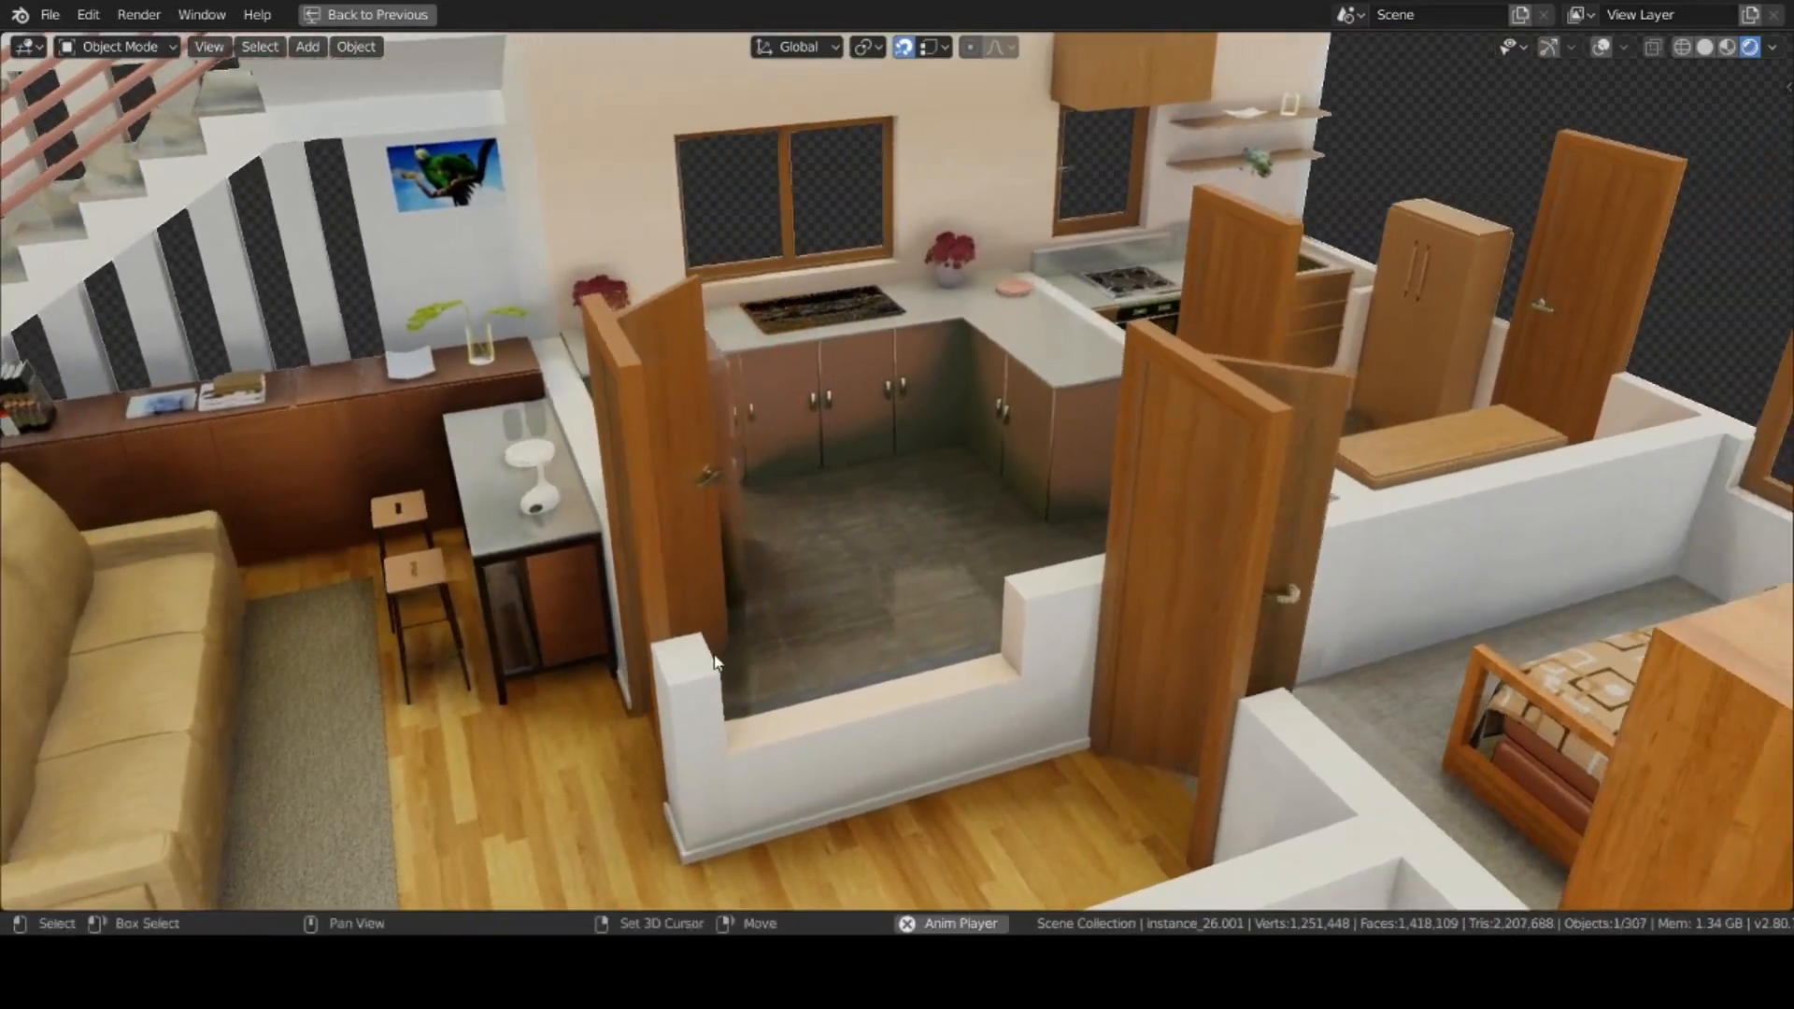
# - Orbit to a close-up of the wooden sideboard with books, dish and plant vase
pyautogui.moveTo(714, 661); pyautogui.dragTo(1224, 490)
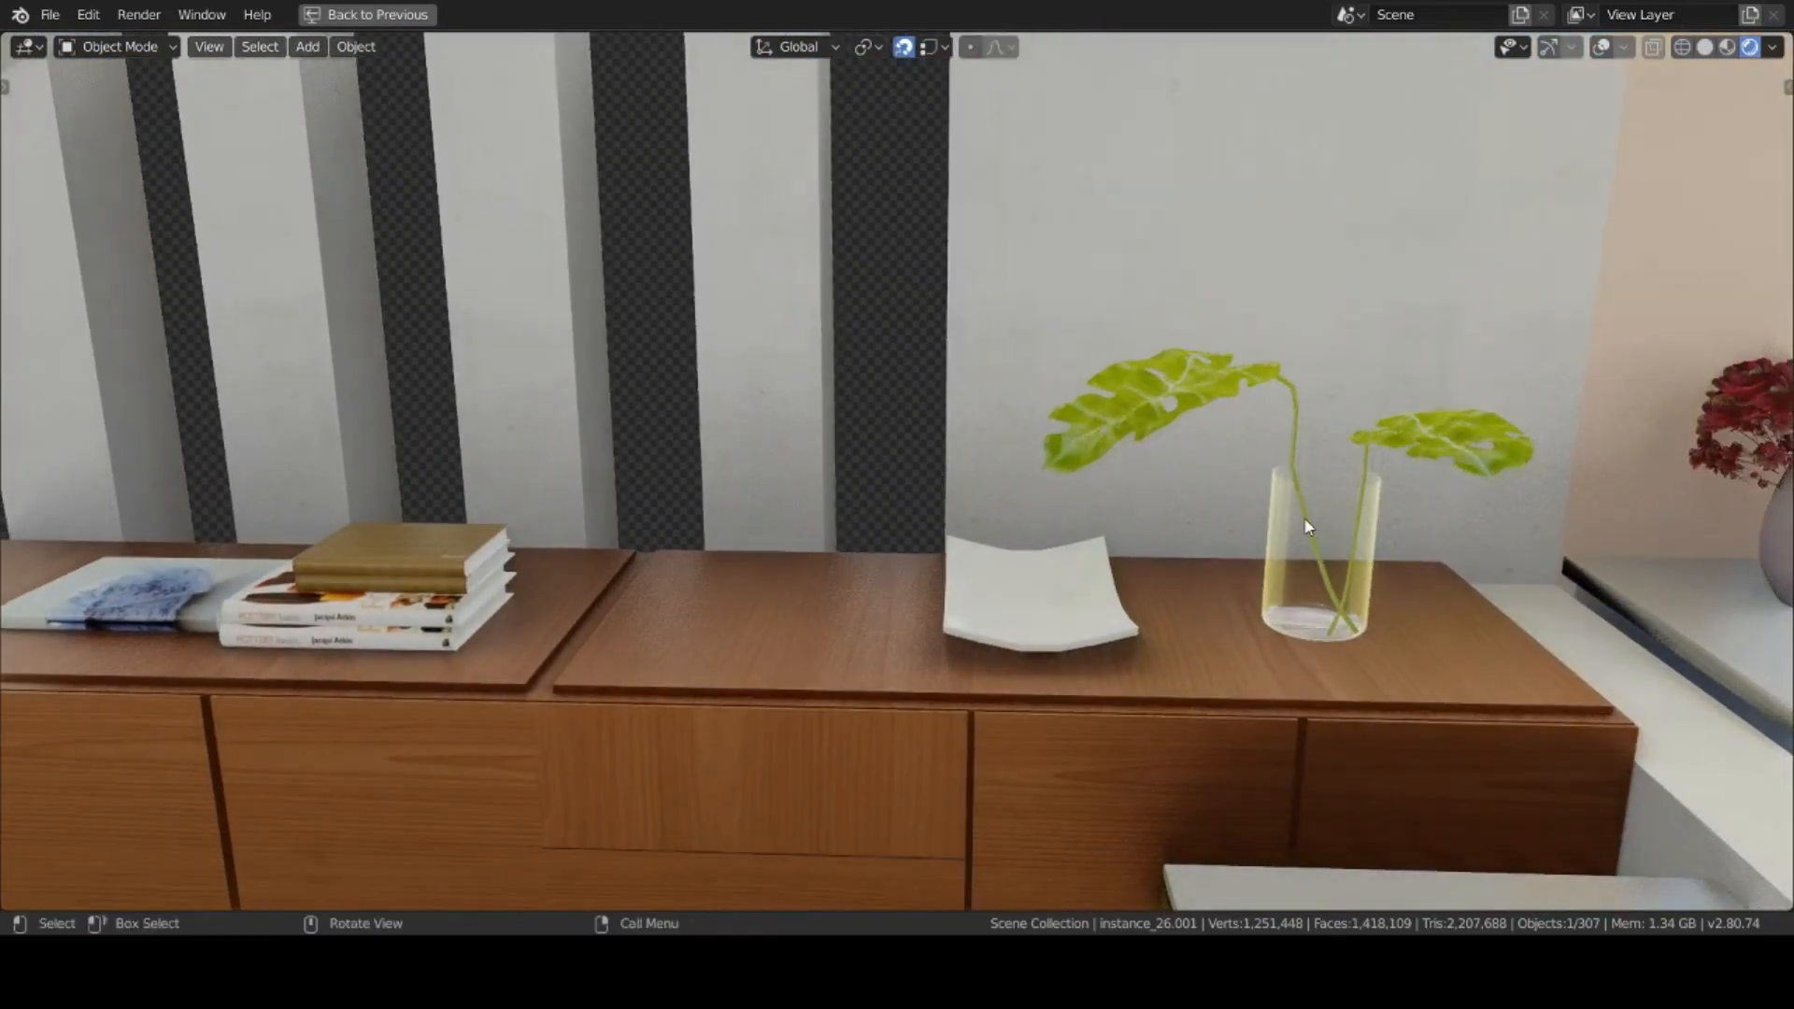
# - Select the white dish on the sideboard and enter Edit Mode with Tab
pyautogui.click(1308, 525)
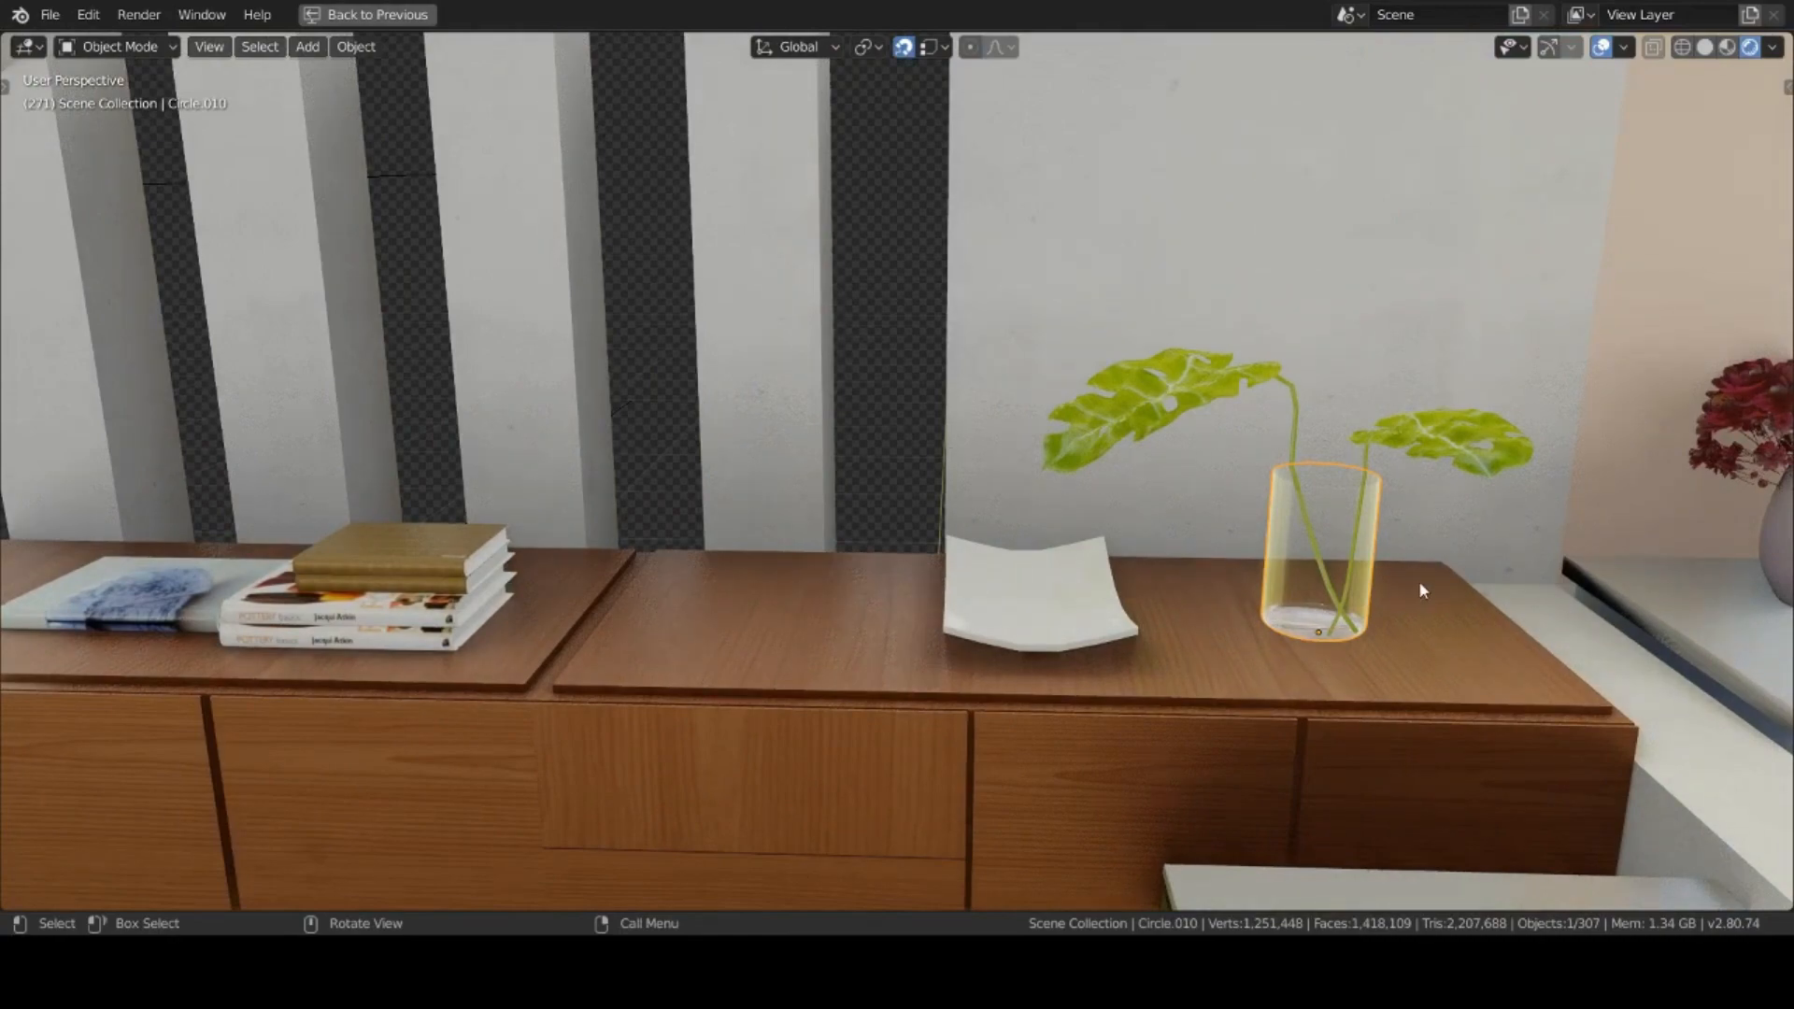
pyautogui.press('Tab')
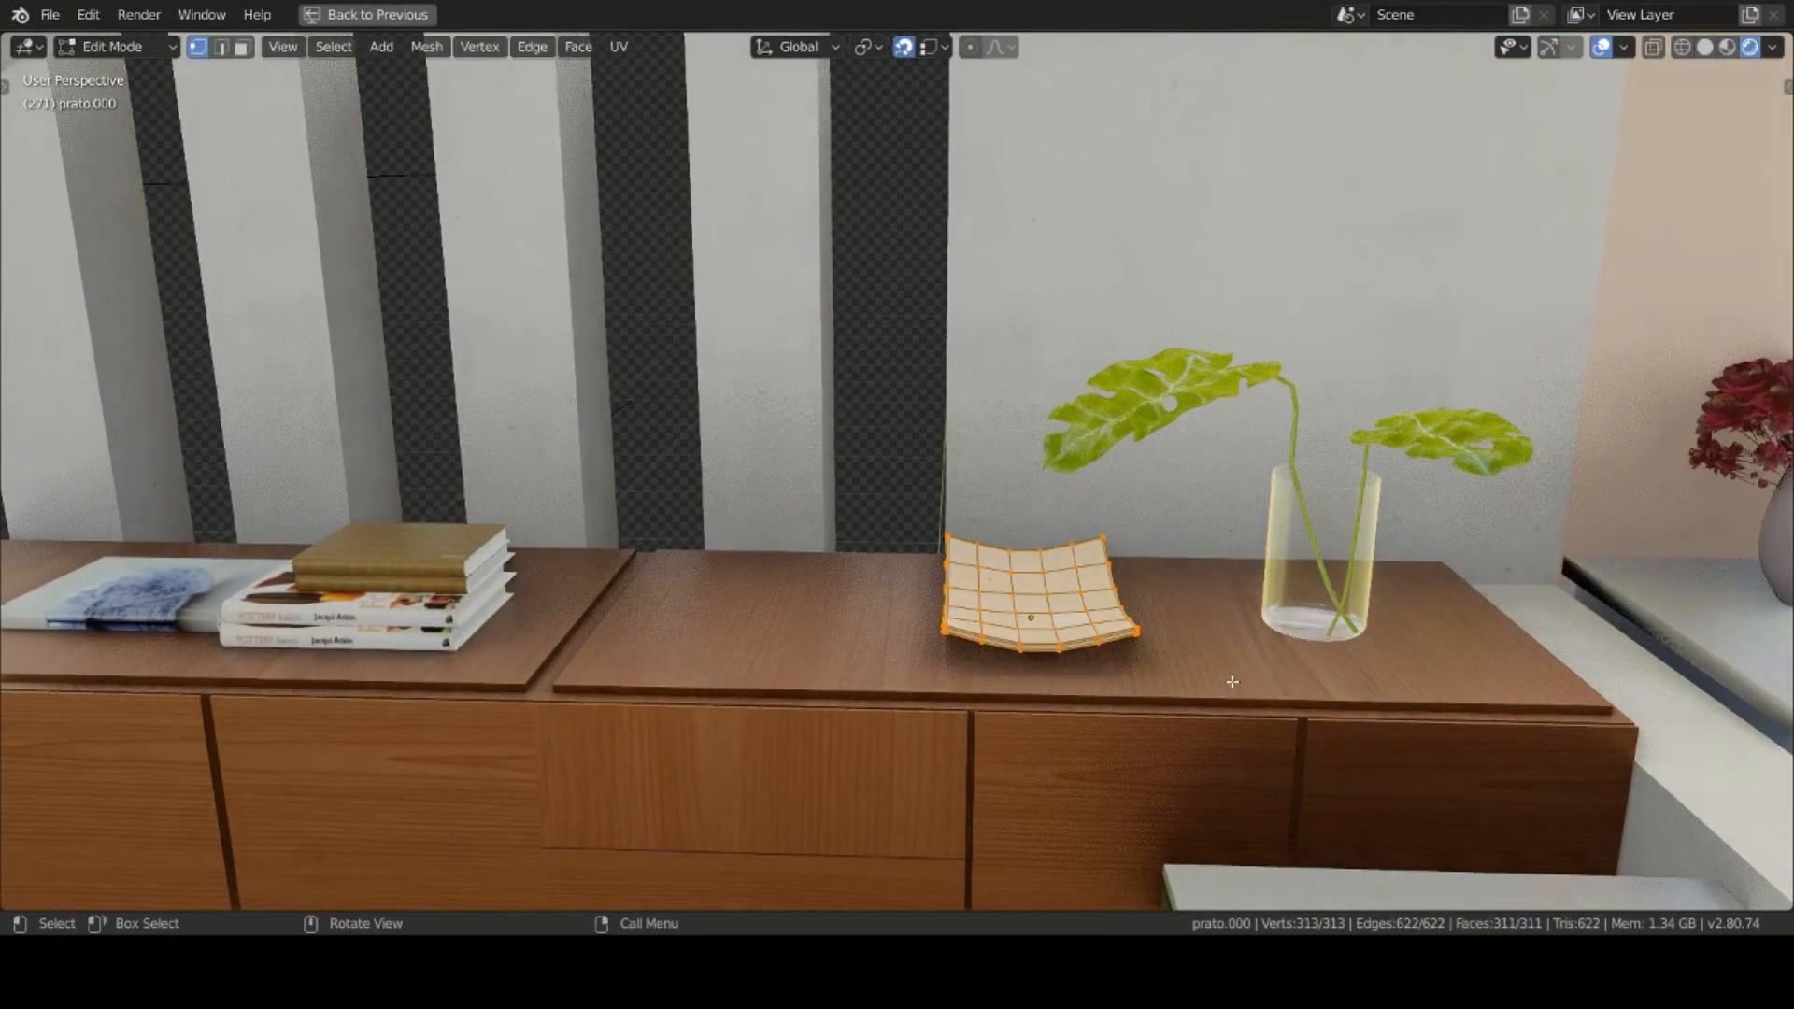